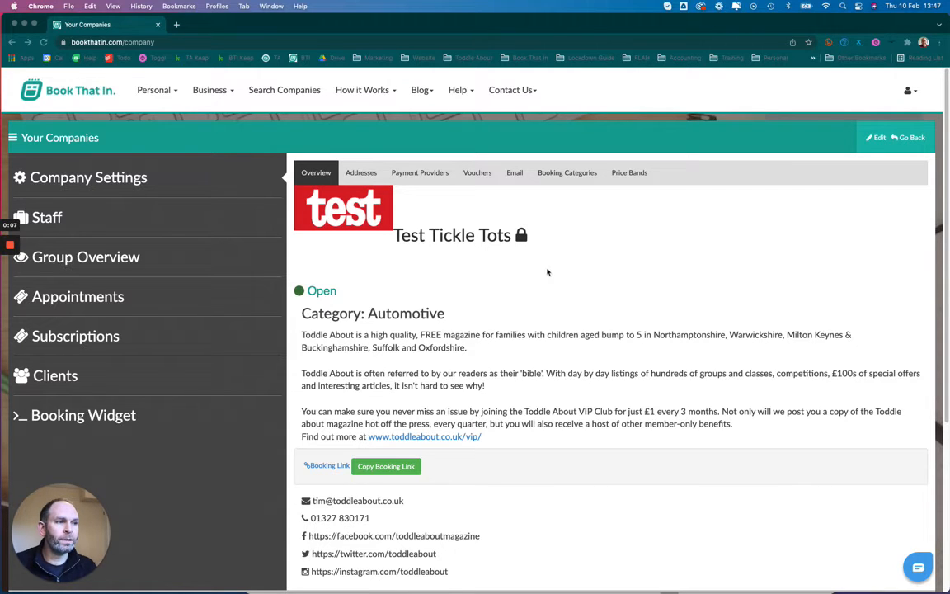
mouse_move(452, 262)
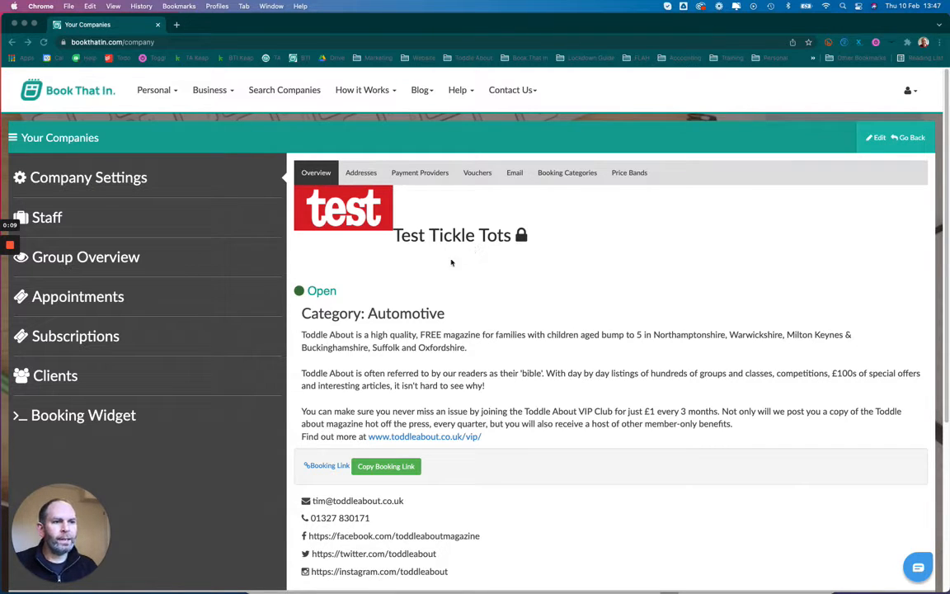
mouse_move(114, 264)
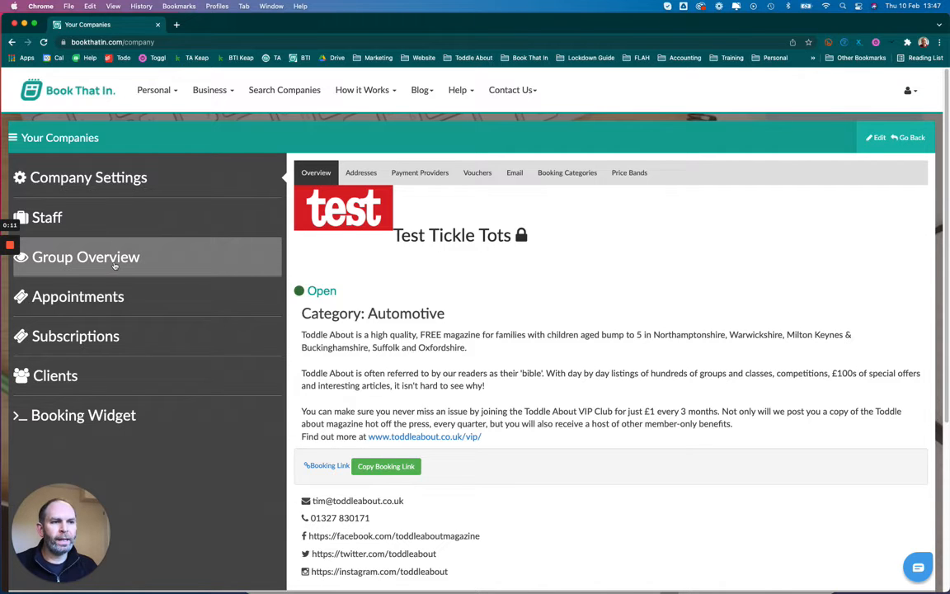
Show the Thursday 10am group's attendance register from the sidebar's Group Overview.
click(85, 257)
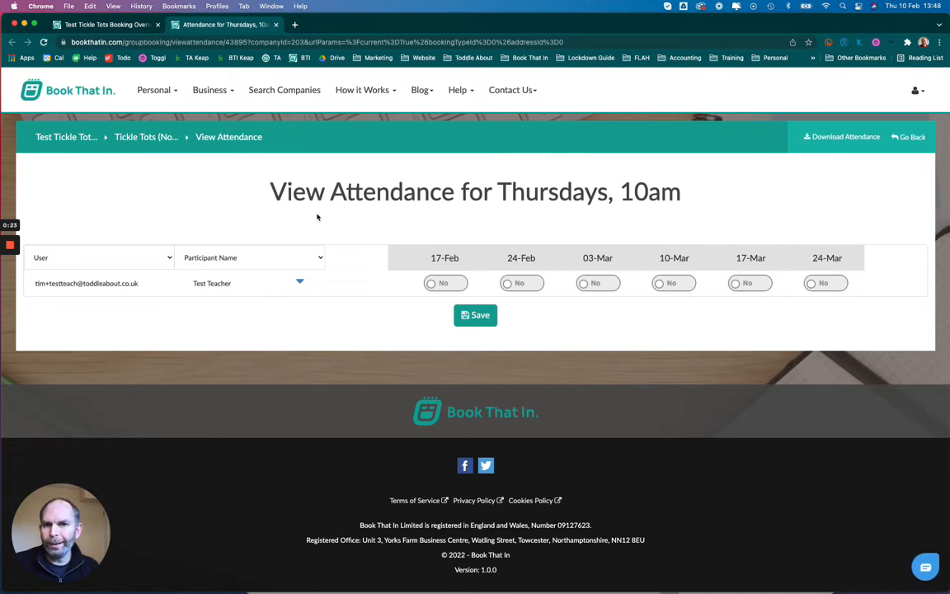
mouse_move(287, 281)
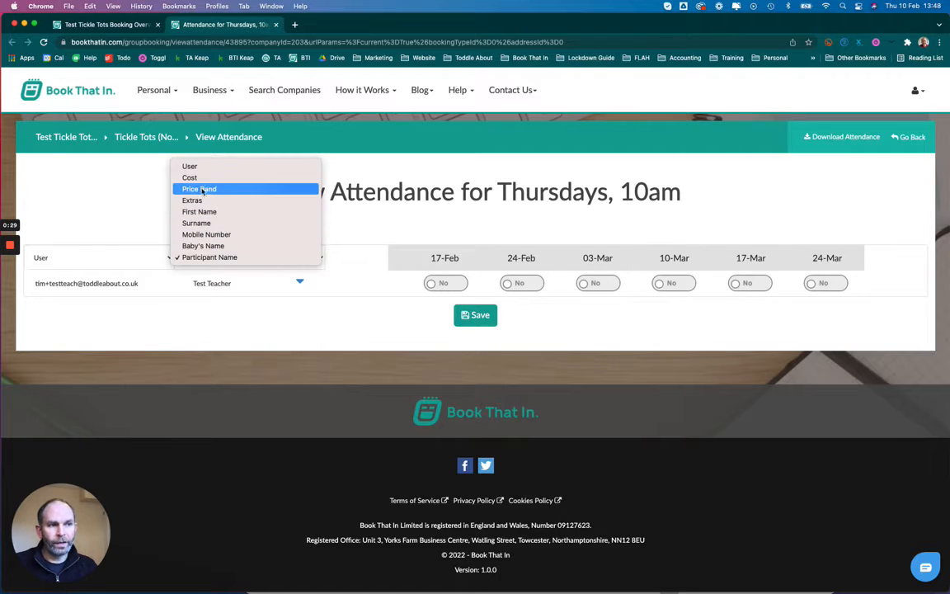
mouse_move(209, 257)
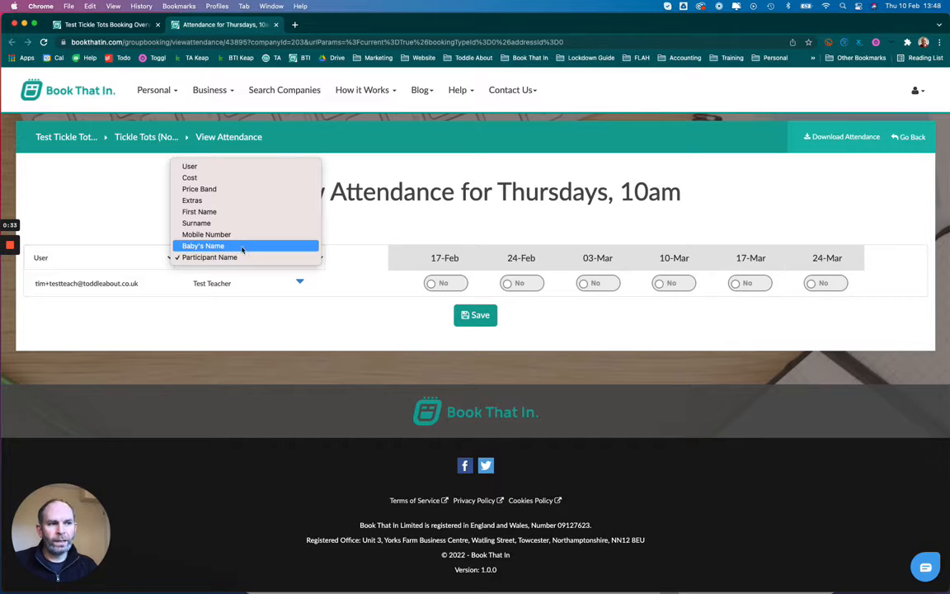
mouse_move(196, 222)
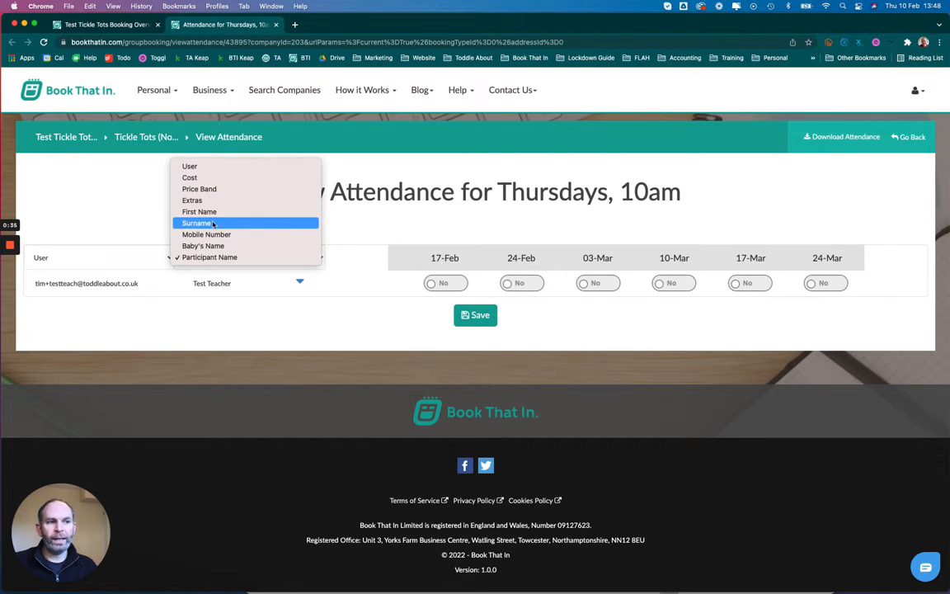
mouse_move(214, 234)
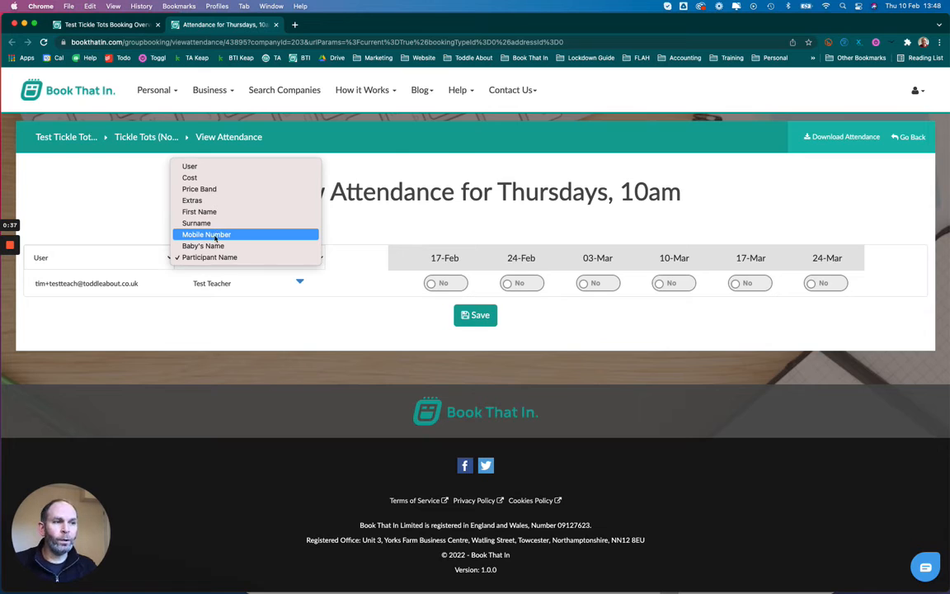
mouse_move(203, 246)
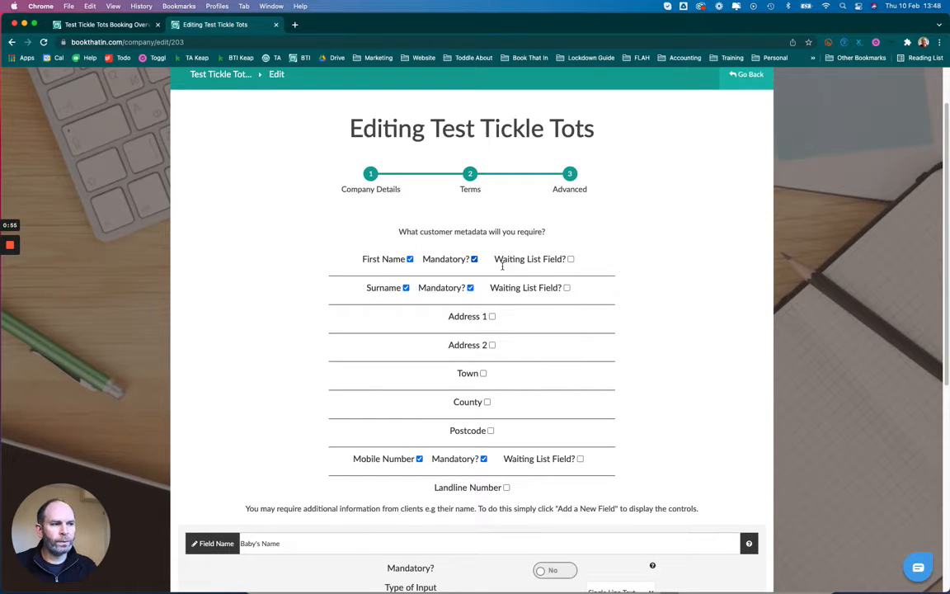
Add a new custom customer field named Notes under Advanced settings.
scroll(down, 3)
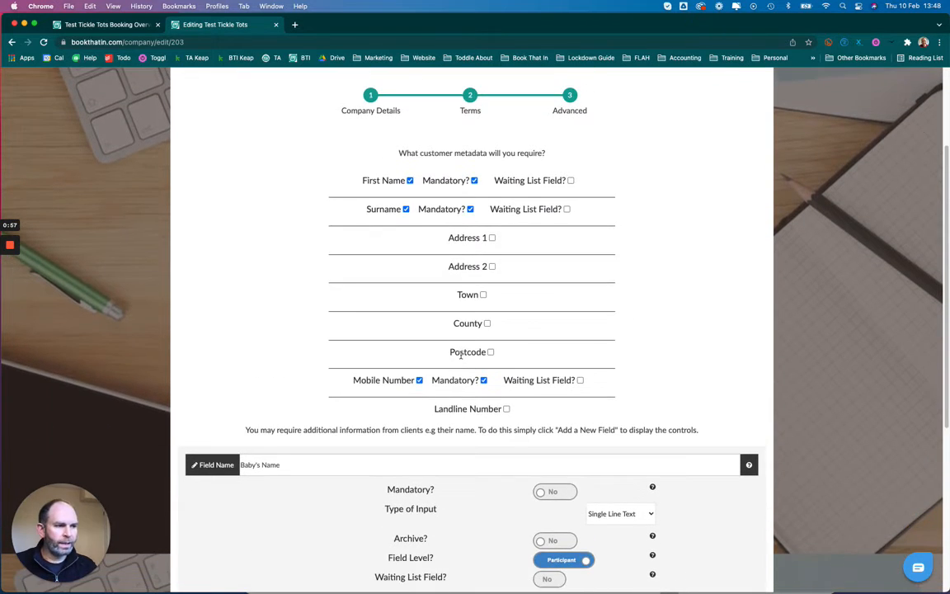
scroll(down, 3)
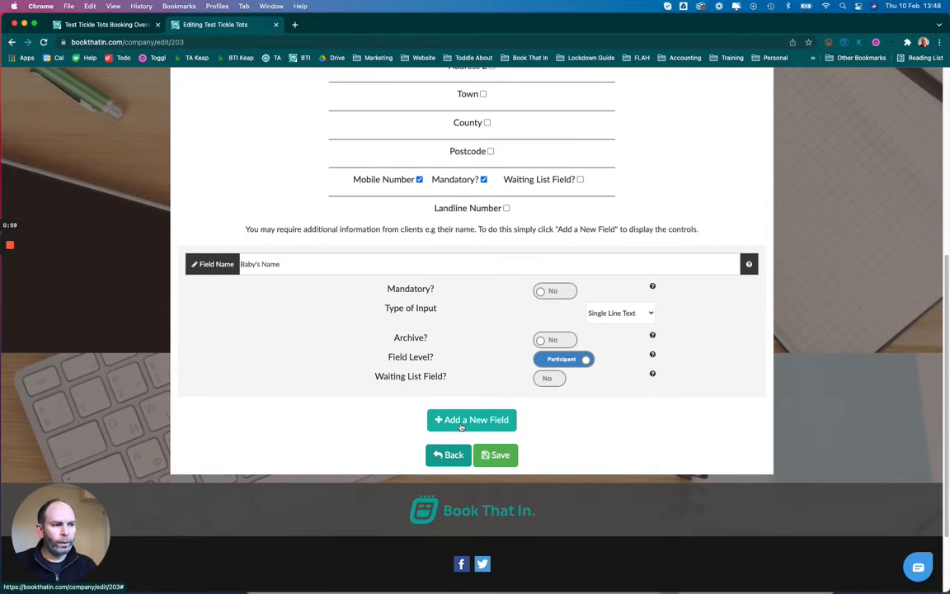
click(472, 420)
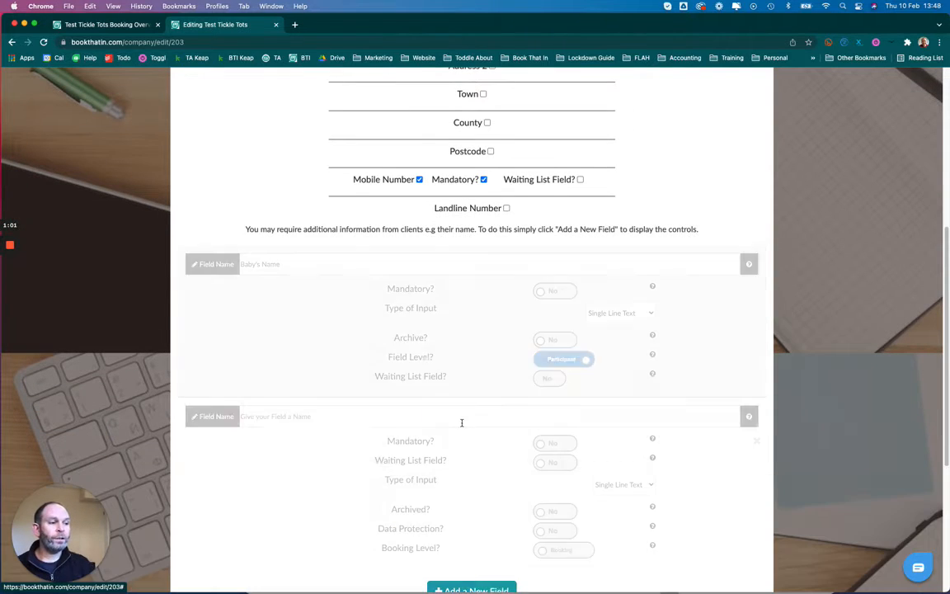
text(No)
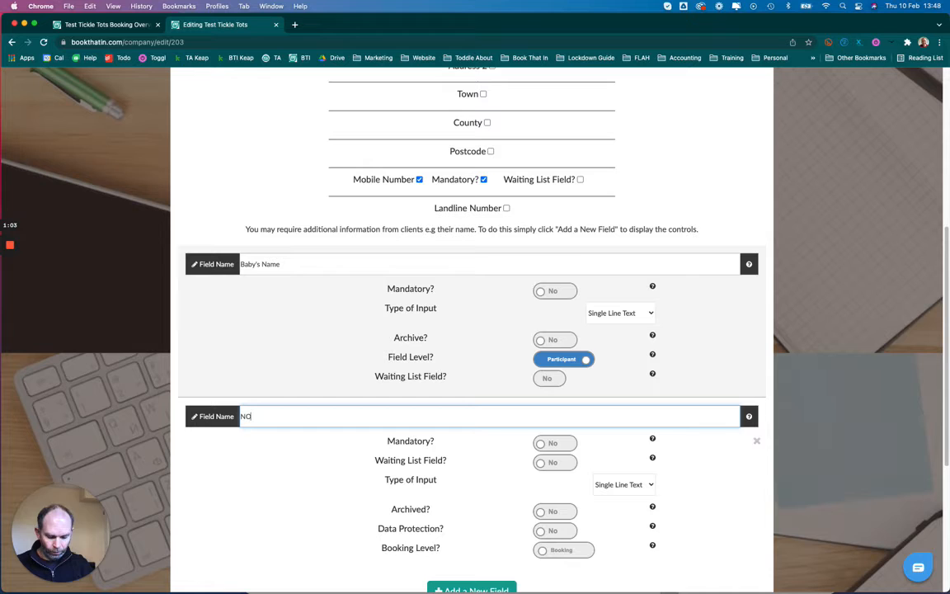
key(Backspace)
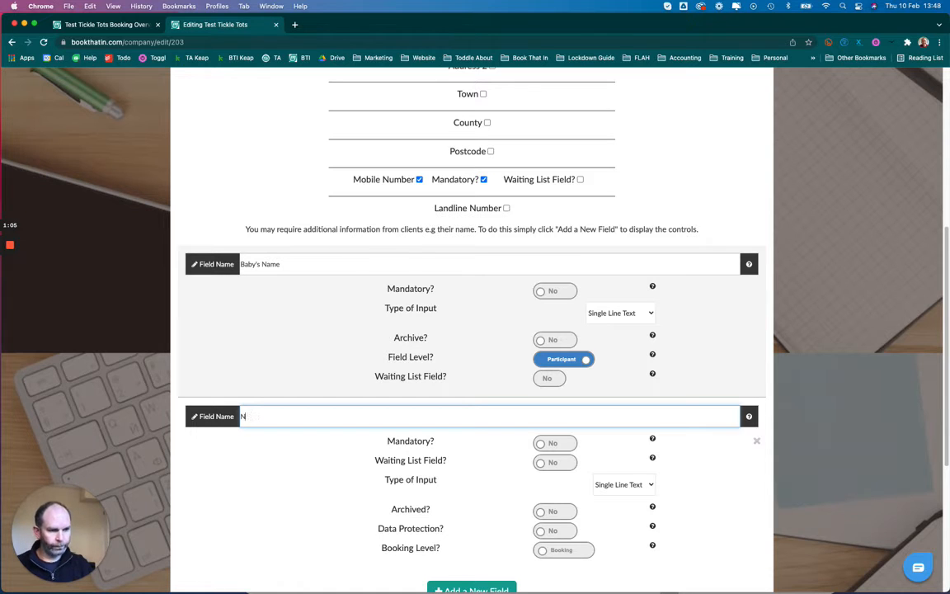
text(otes)
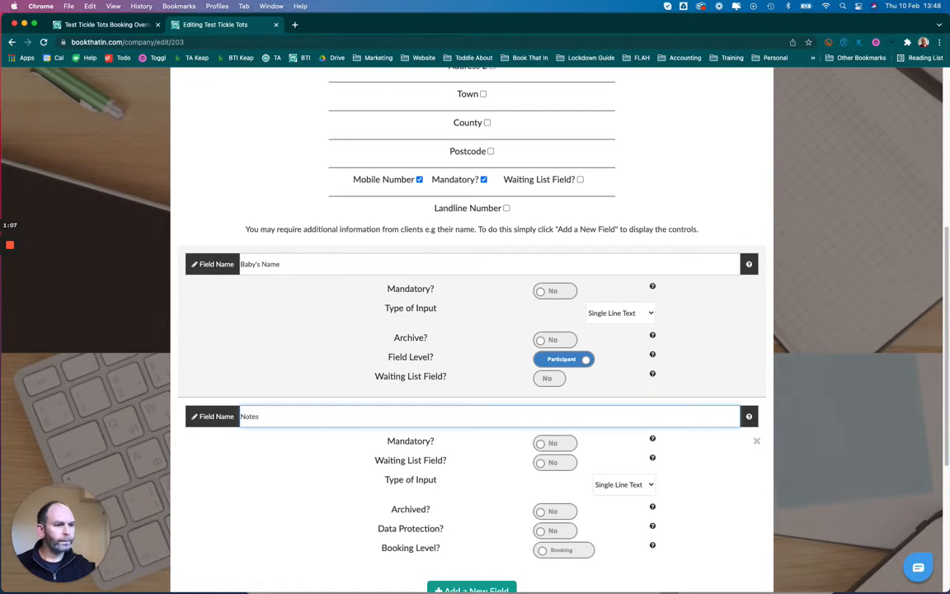
Adjust the Notes field's archive toggle and save the Test Tickle Tots company.
scroll(down, 3)
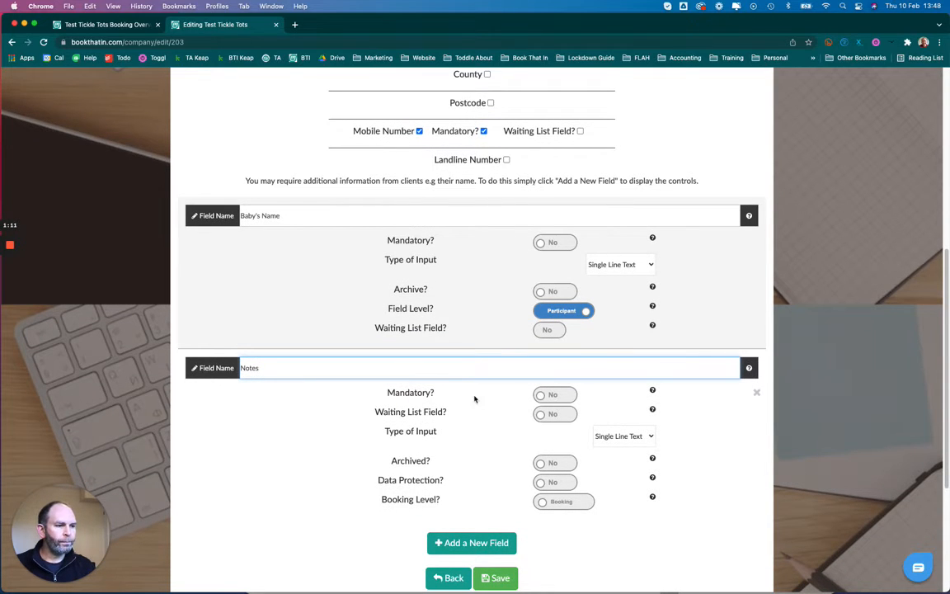
scroll(down, 3)
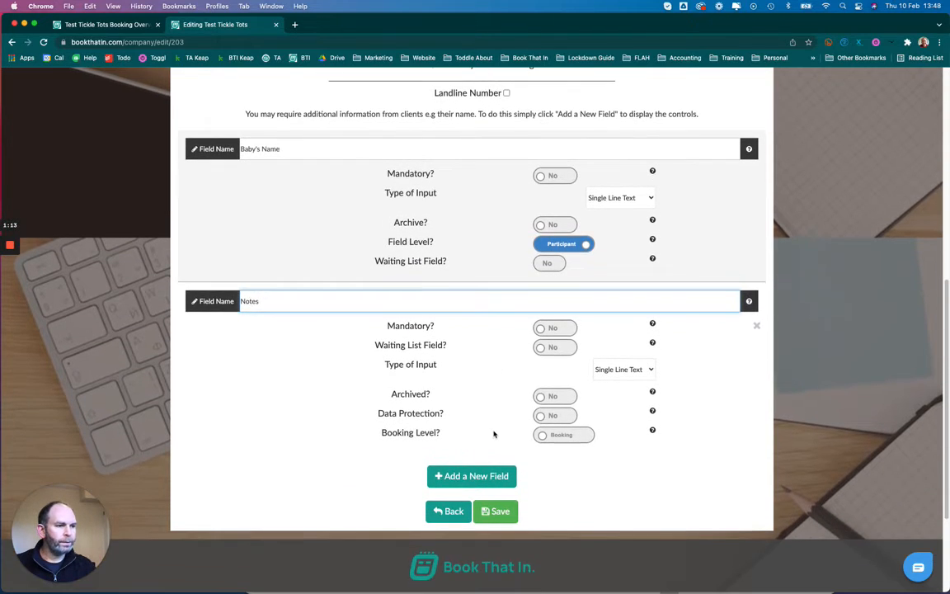
mouse_move(552, 383)
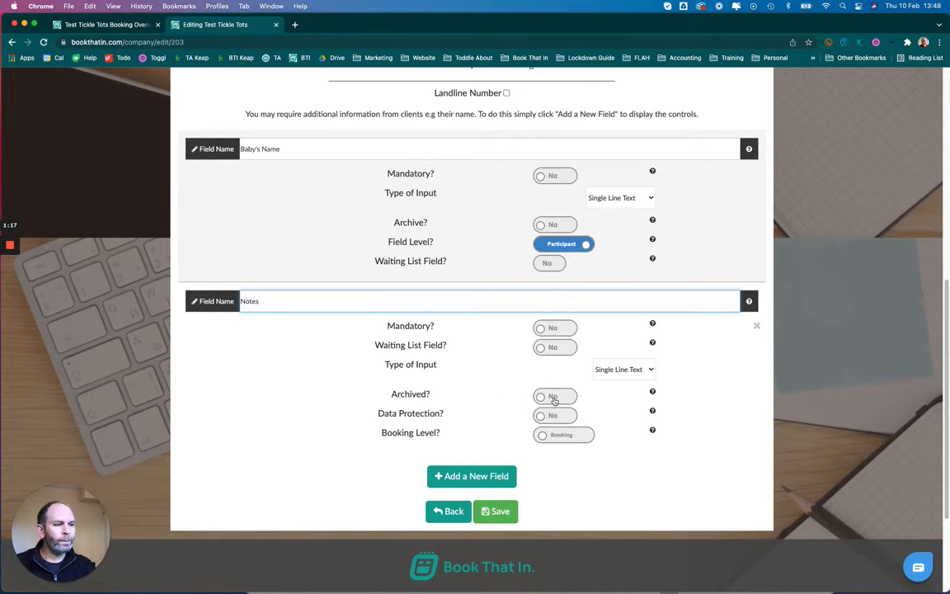
click(554, 396)
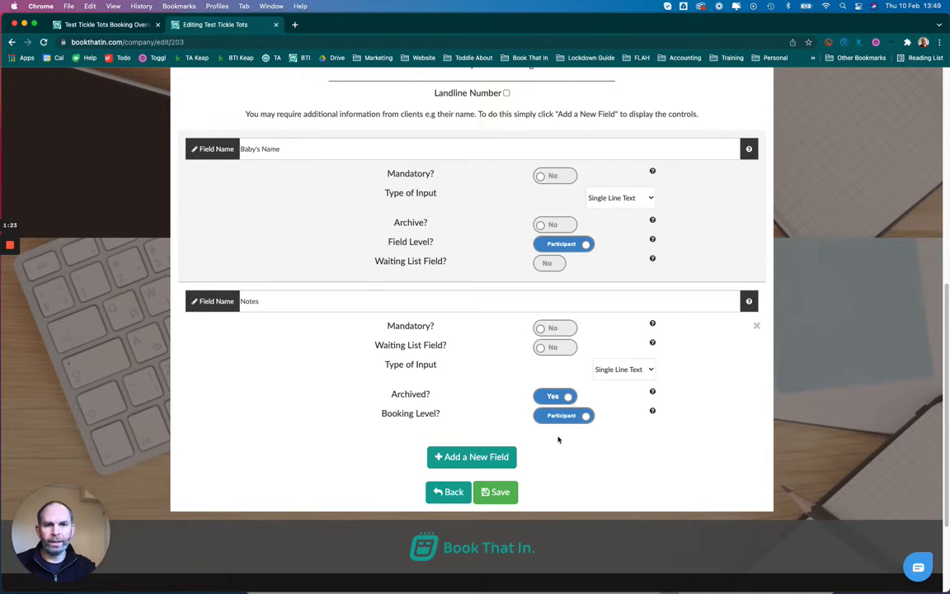
click(495, 491)
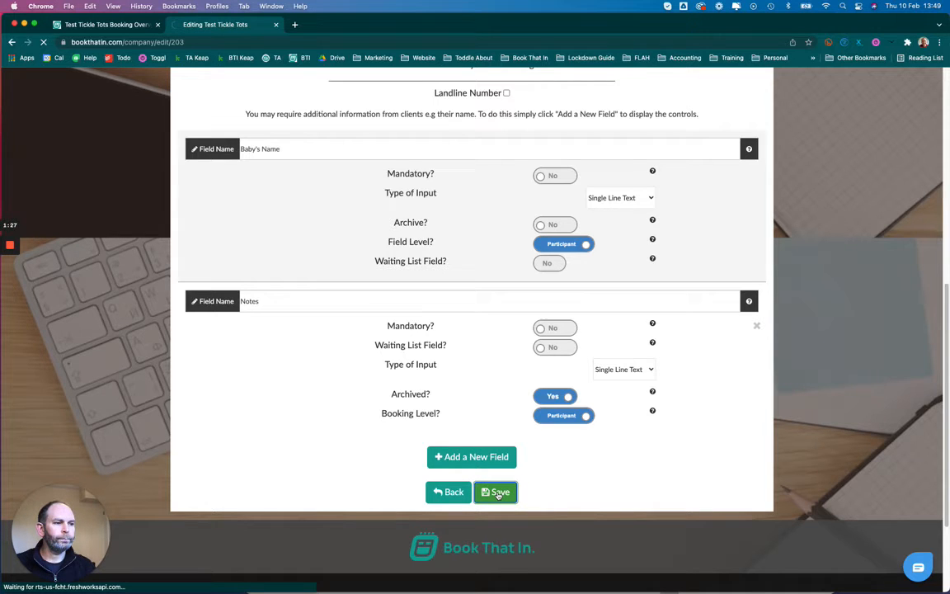
click(495, 491)
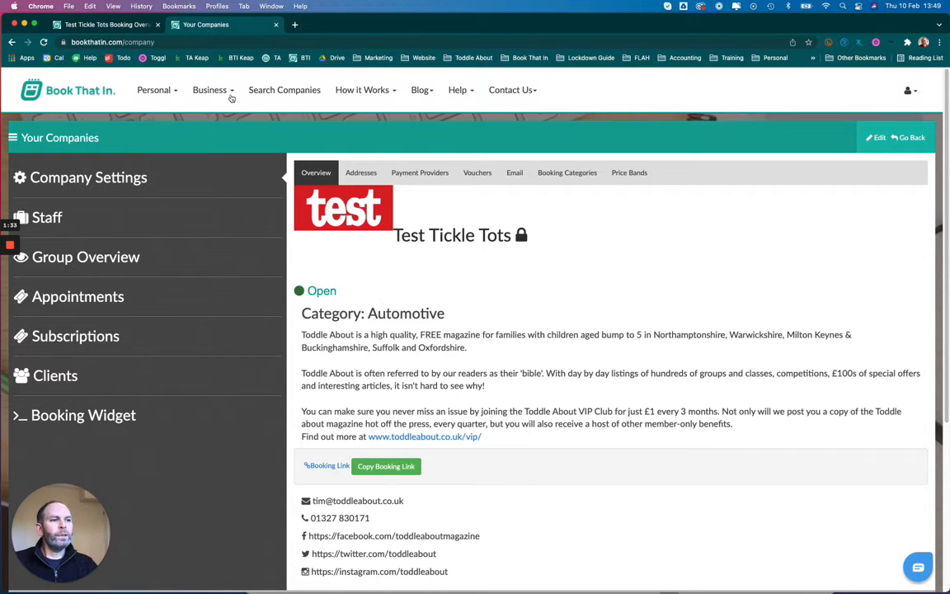
mouse_move(85, 257)
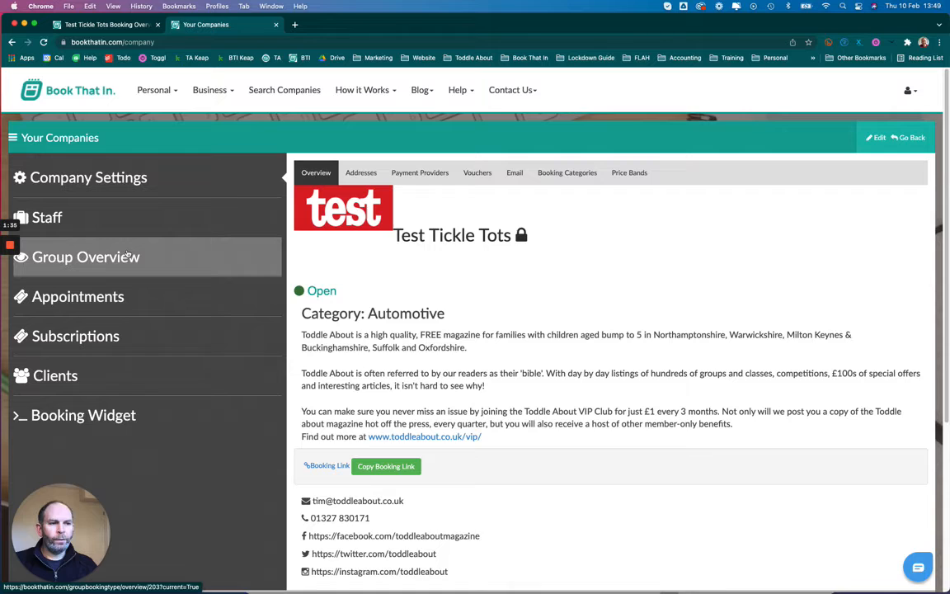
Switch the register's second column from Participant Name to the Notes field.
click(86, 257)
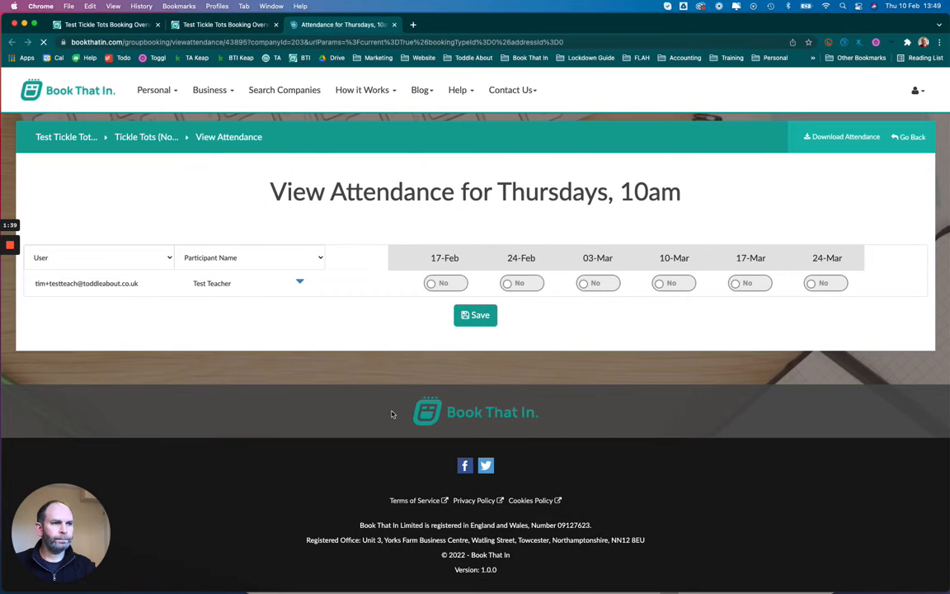
click(250, 257)
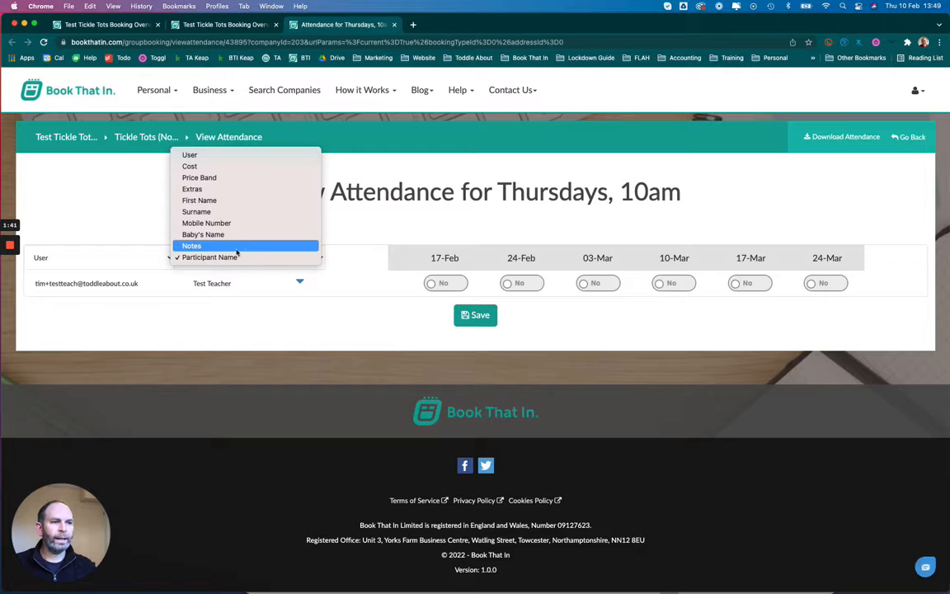
click(192, 246)
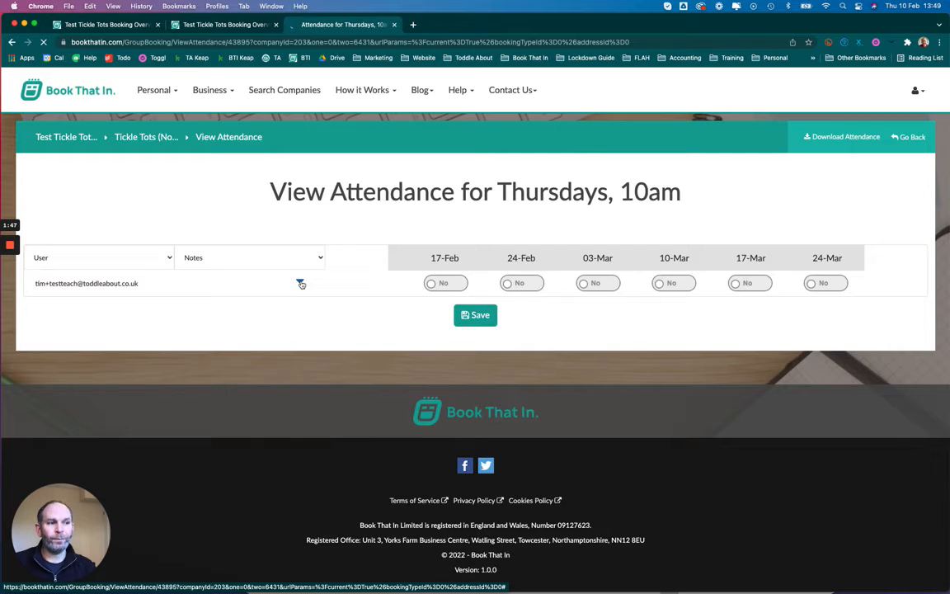
View the participant's client record from the row's actions menu.
click(300, 283)
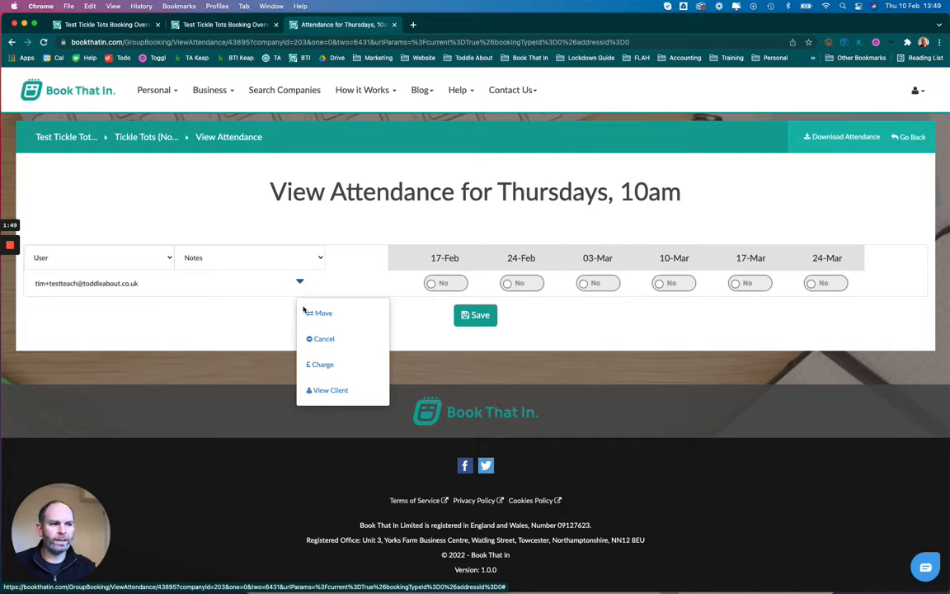
click(330, 389)
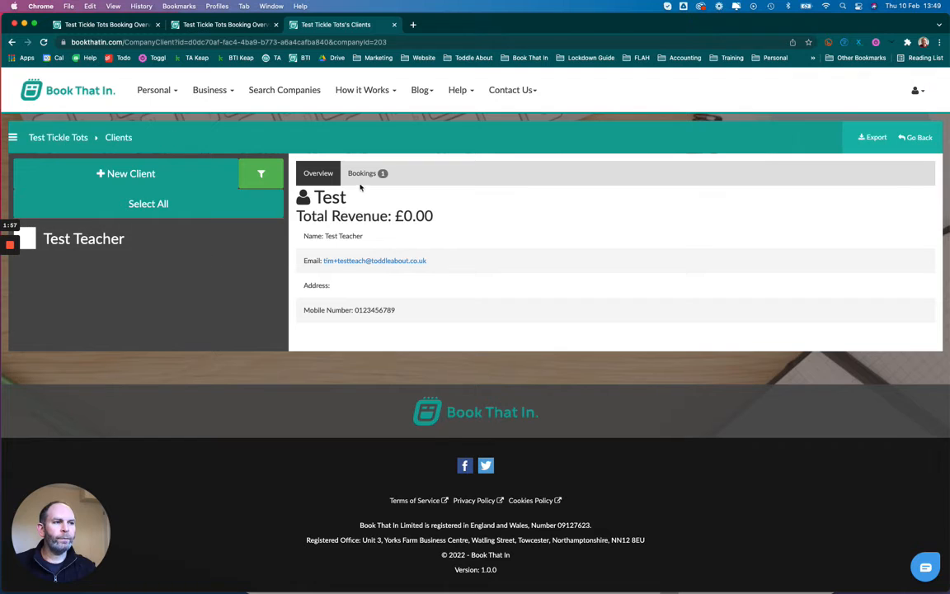
Show the client's 2022 bookings and the 17-Feb-2022 booking's details.
click(361, 173)
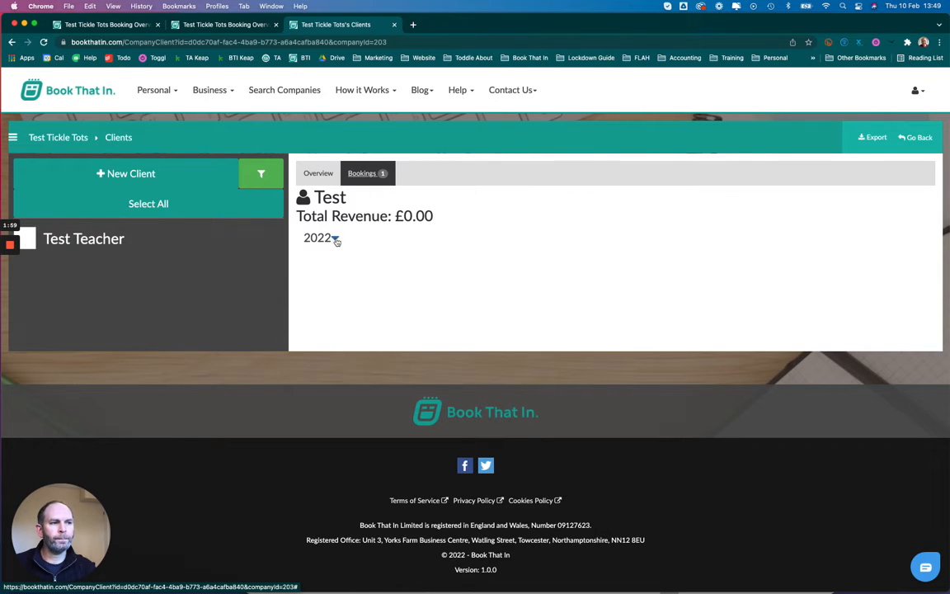
click(317, 238)
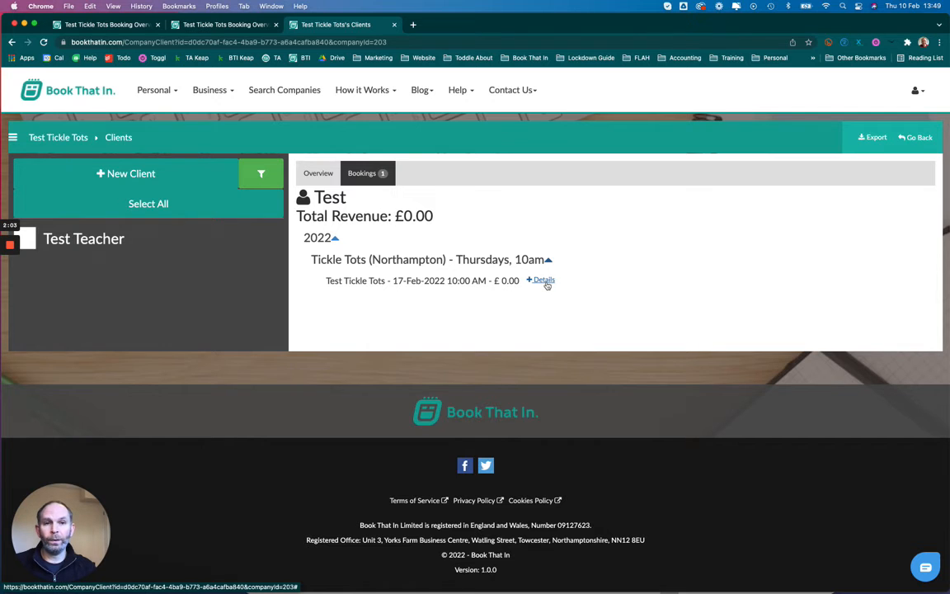
click(539, 280)
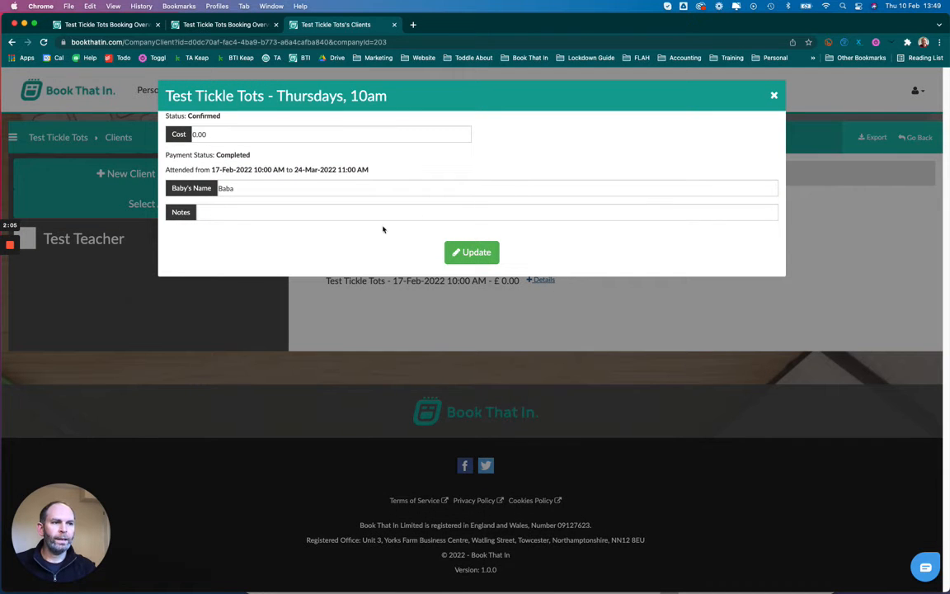
Enter 'This is my note' in Notes, update the booking and close the dialog.
text(T)
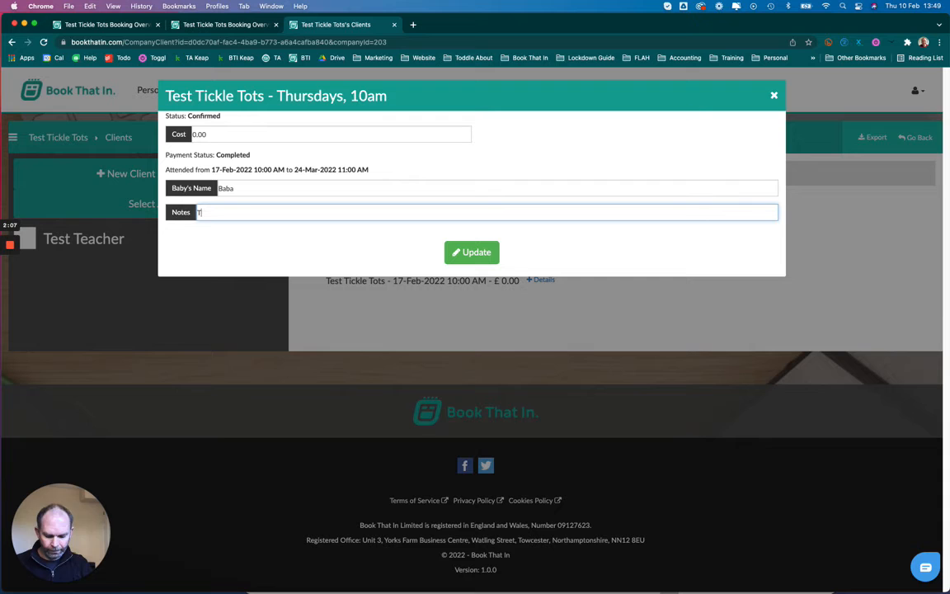
text(This is my)
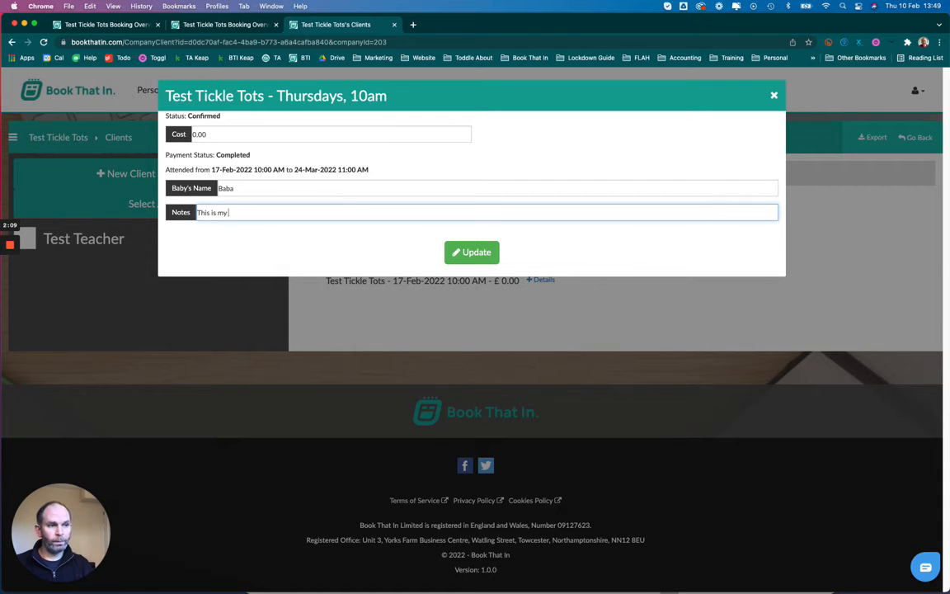
text(note)
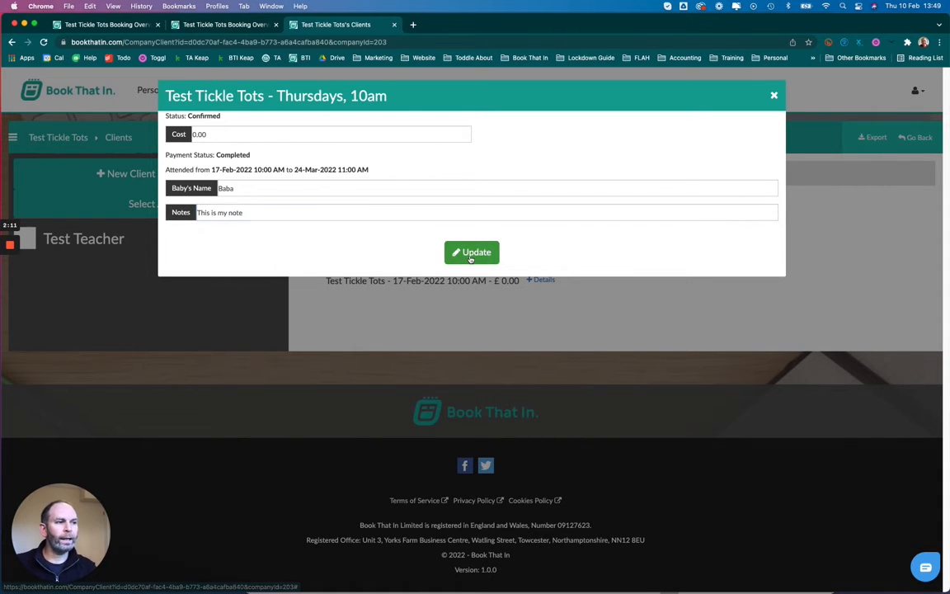
click(472, 253)
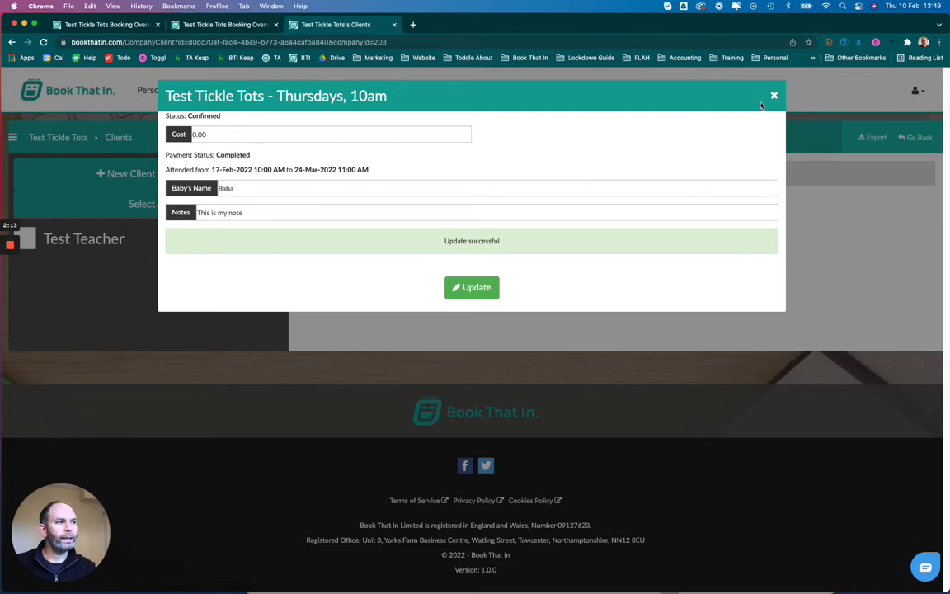
click(775, 94)
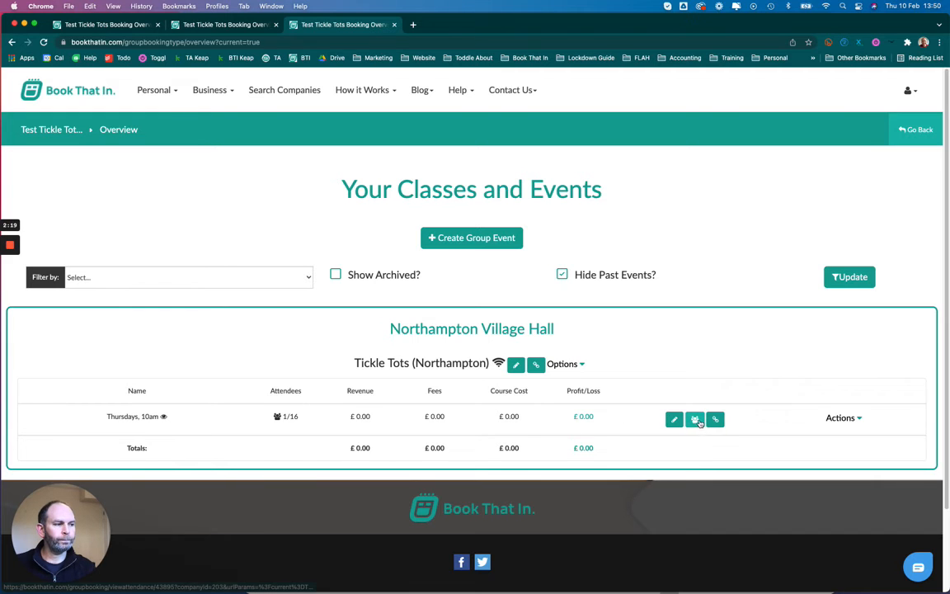
View the Thursdays 10am register showing 'This is my note' and download it.
click(696, 419)
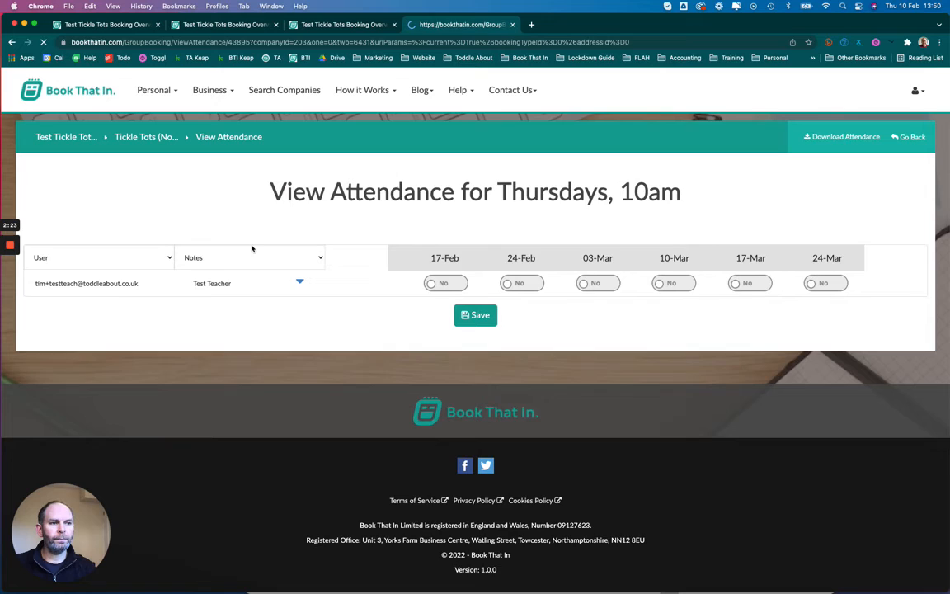
text(This is my note)
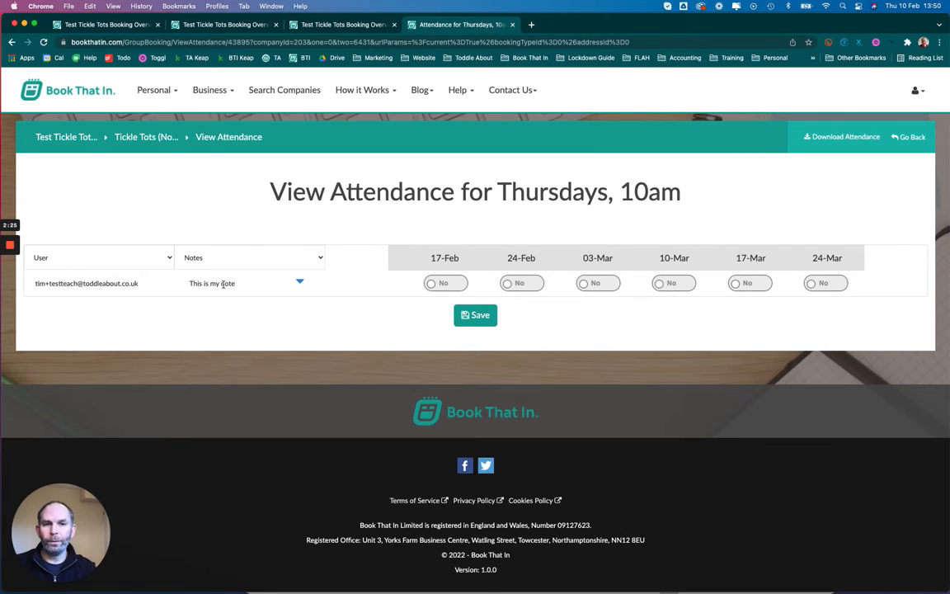
click(842, 136)
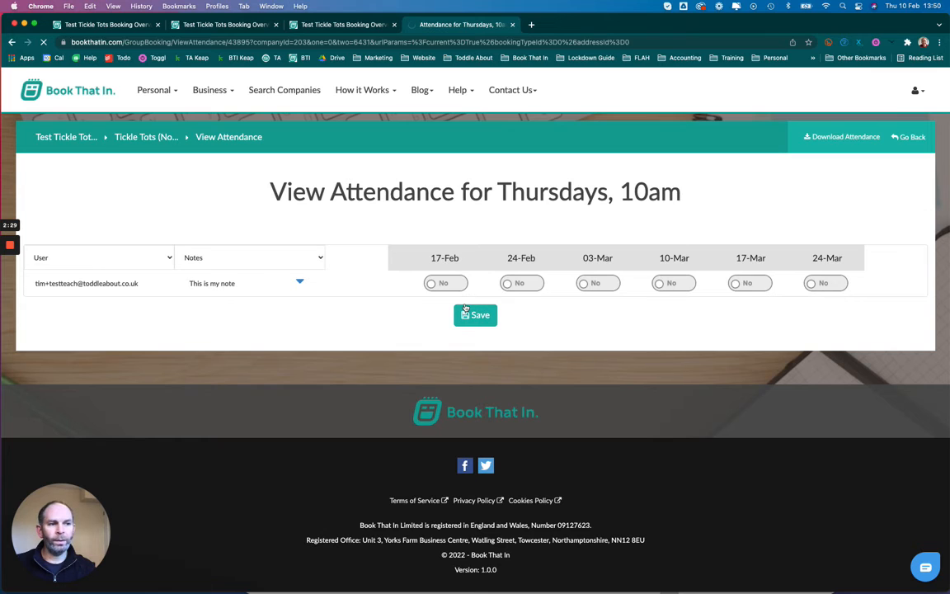
click(840, 135)
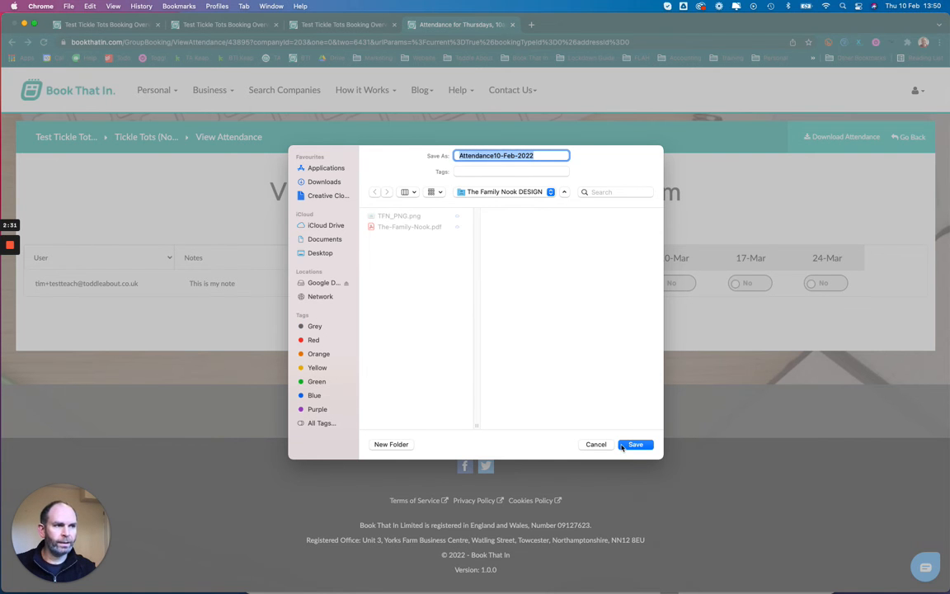
Save the attendance file to Downloads and view the spreadsheet in Excel.
click(322, 181)
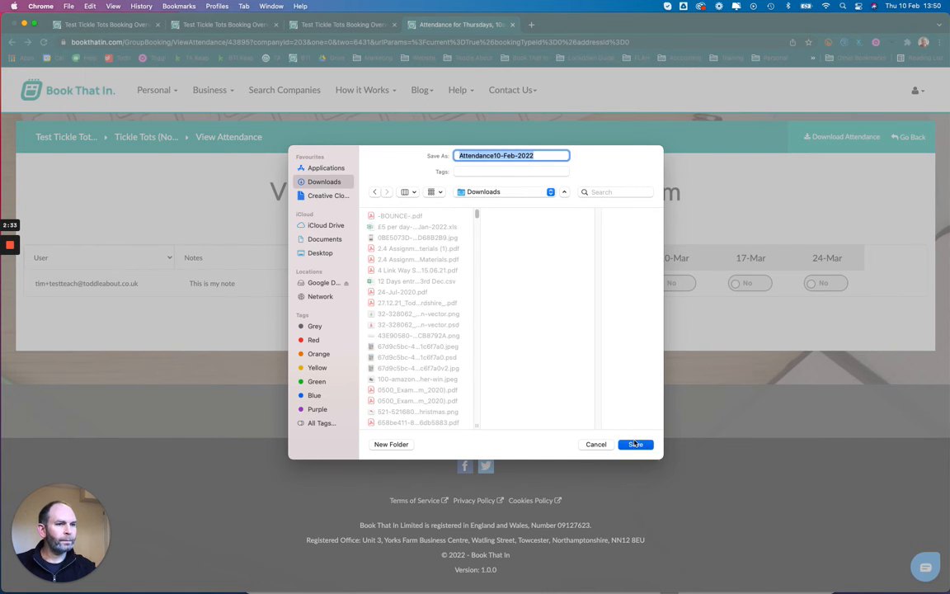
click(634, 445)
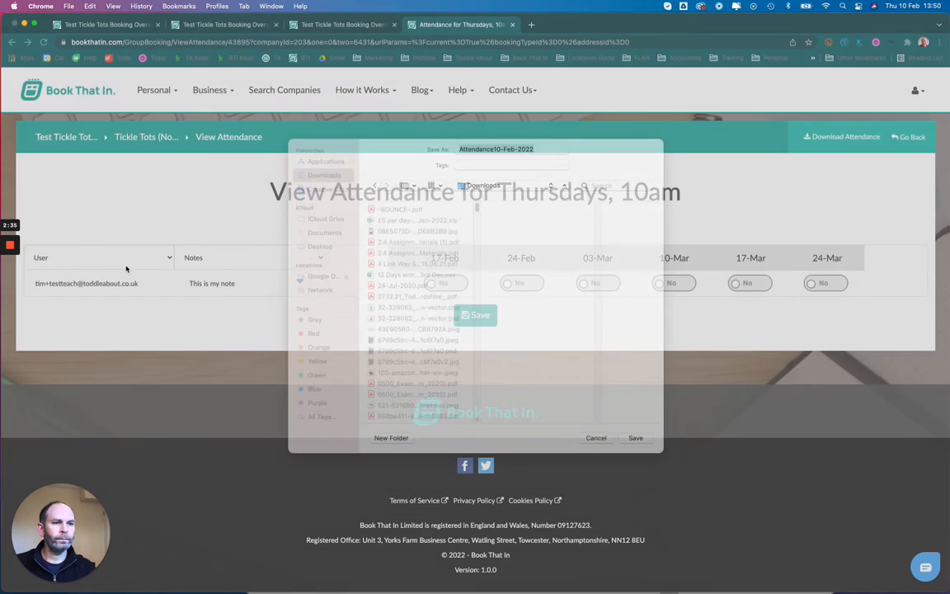
click(635, 438)
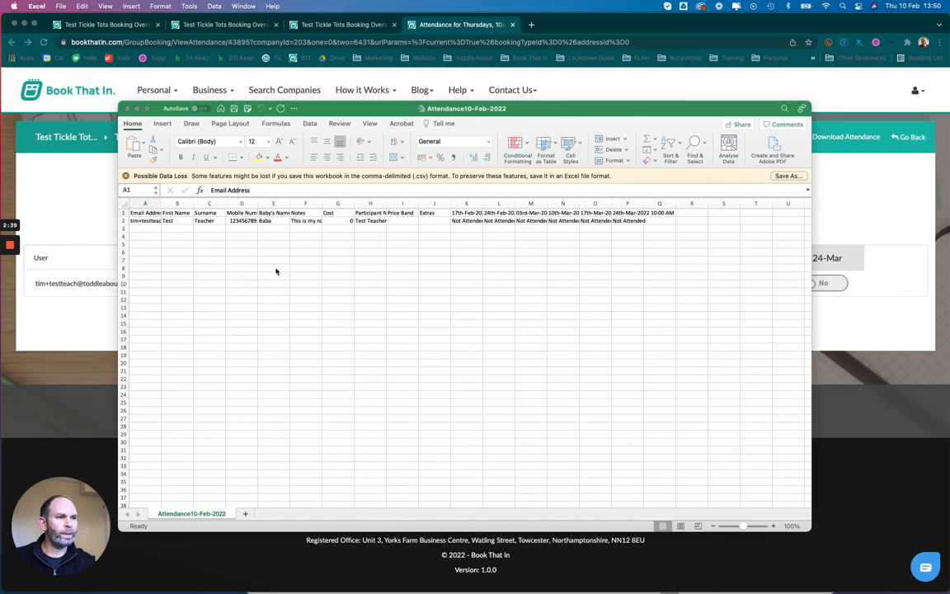
click(145, 213)
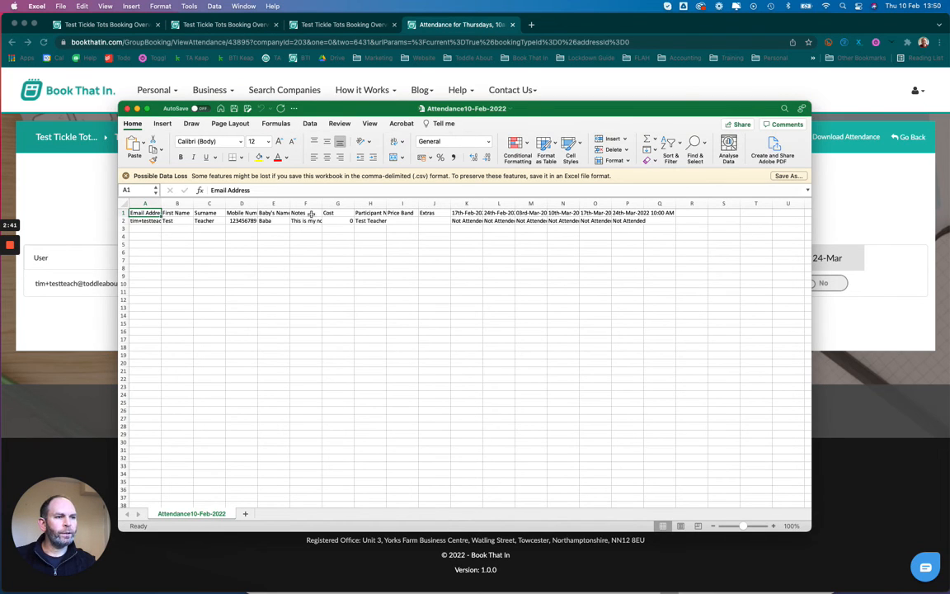